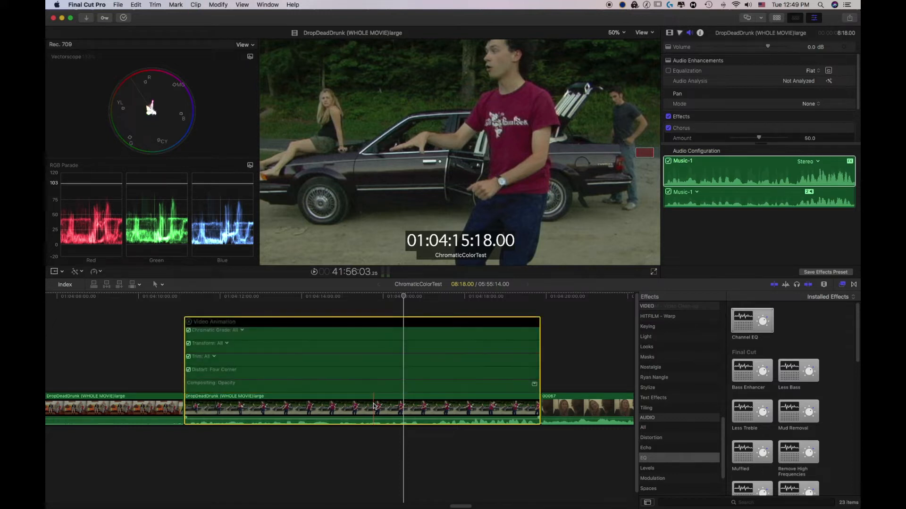
- Reopen the Video Animation editor and expand the Compositing: Opacity lane
key("ctrl+v")
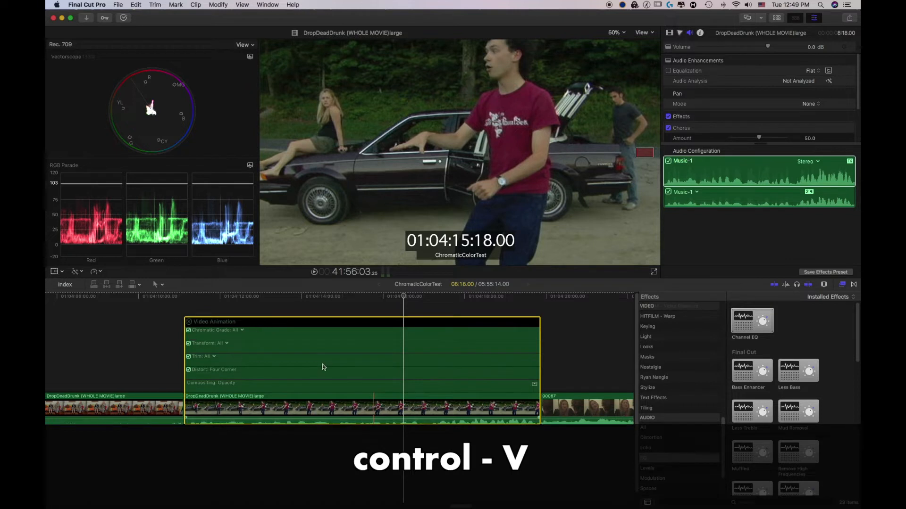
right_click(324, 367)
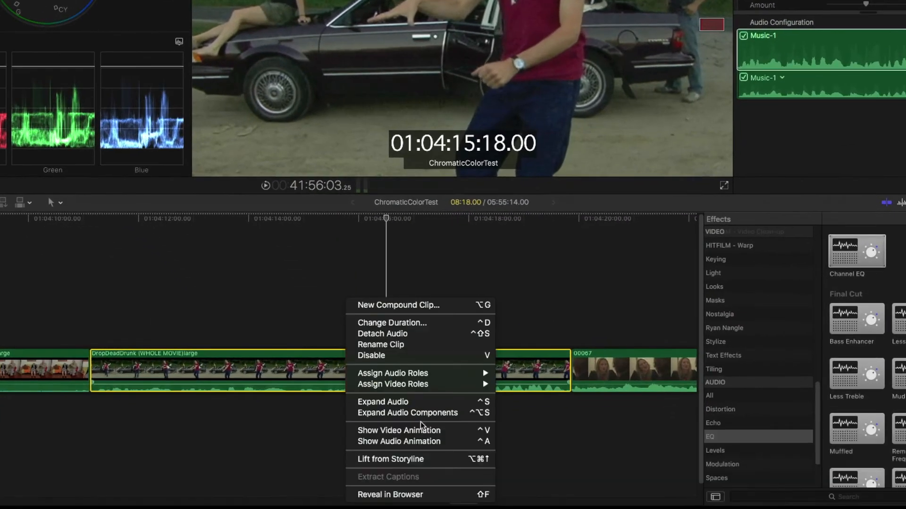
left_click(398, 431)
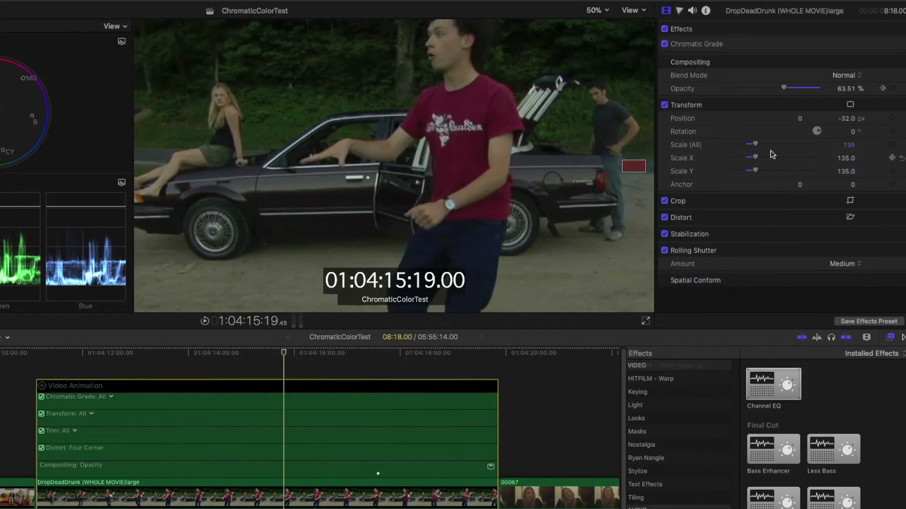
left_click_drag(783, 88, 754, 88)
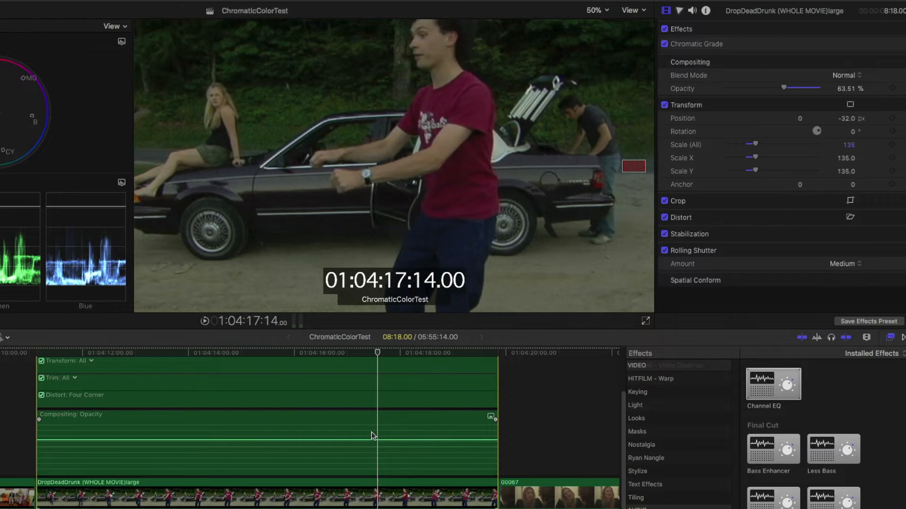
key("r")
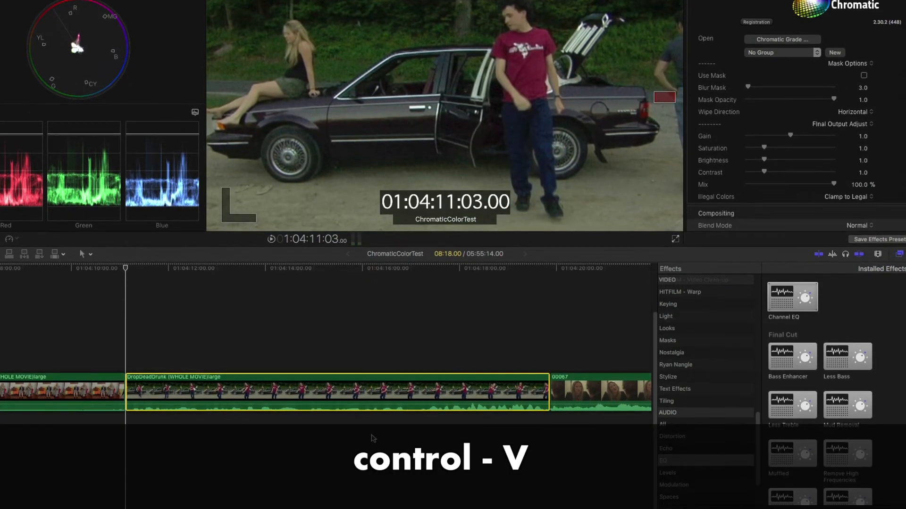
- Show the Audio Animation editor and add two Chorus amount keyframes on the curve
key("ctrl+v")
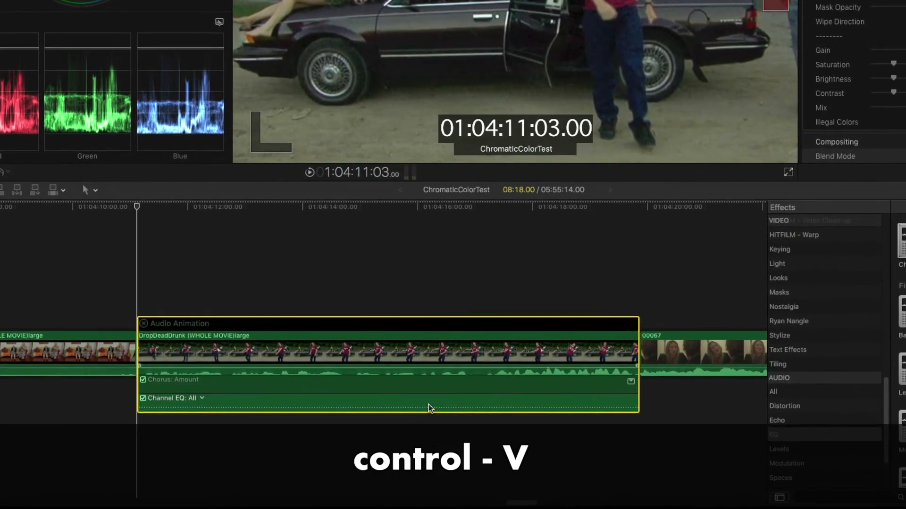
key("ctrl+a")
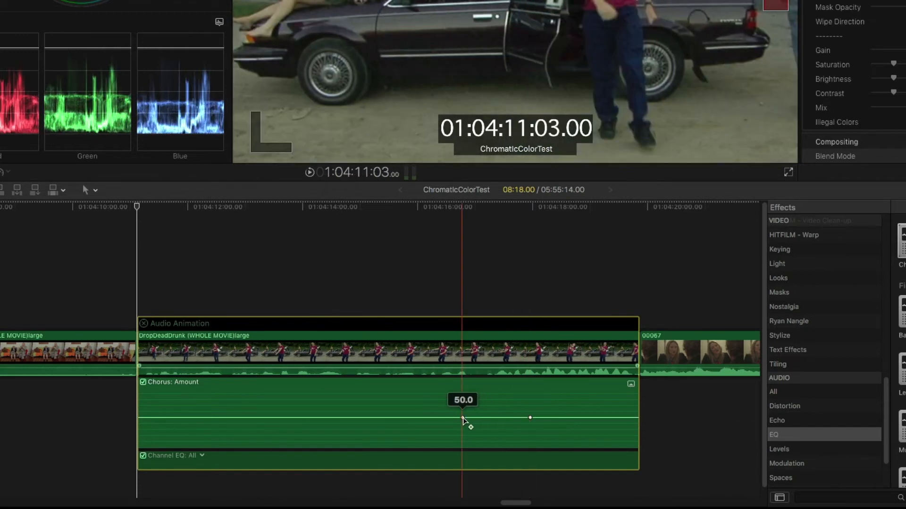
left_click(530, 418)
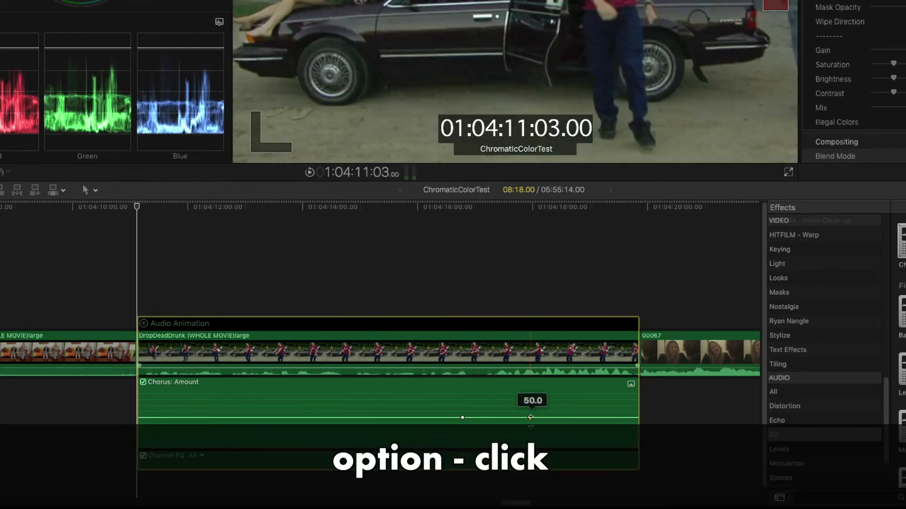
left_click(462, 401)
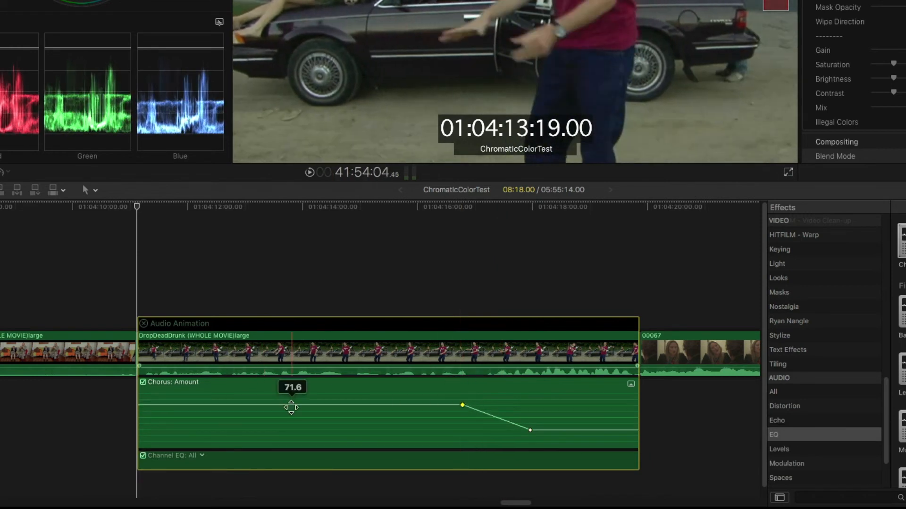
- Select a range on the Chorus curve and lower its amount there to 50.1
key("r")
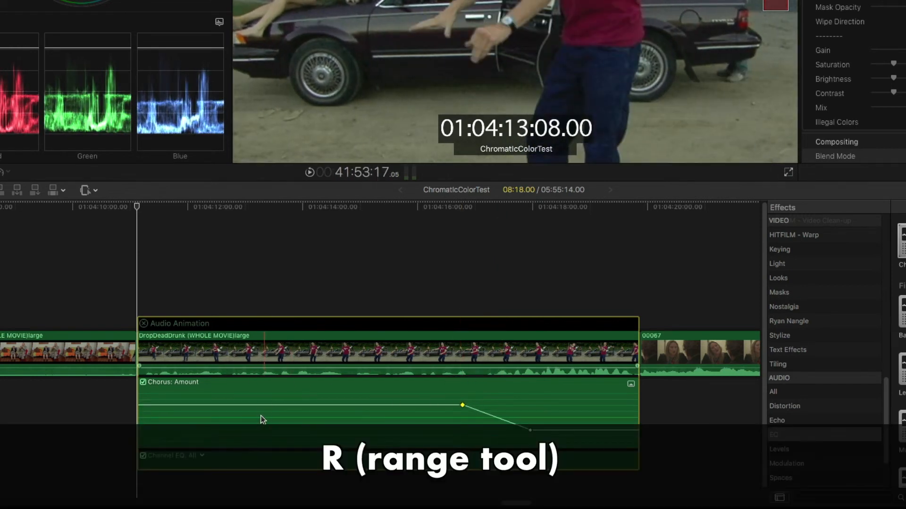
left_click_drag(263, 407, 382, 430)
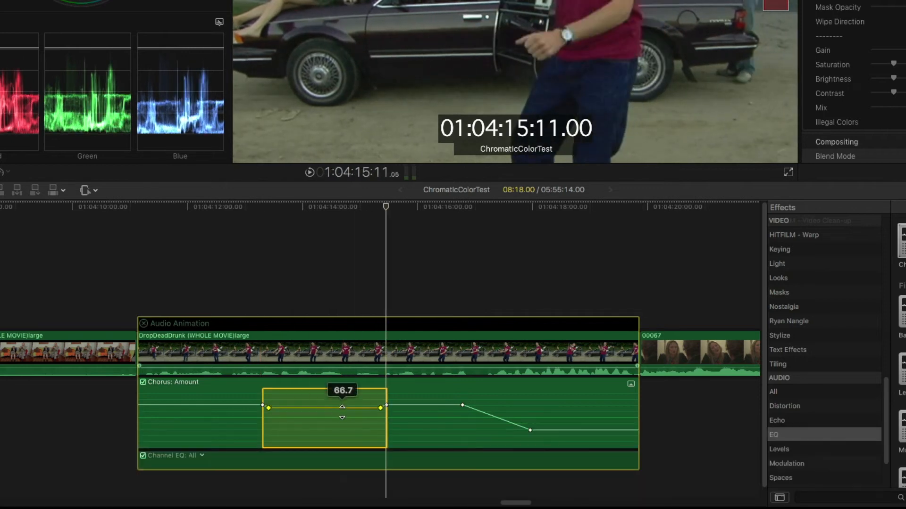
left_click_drag(342, 407, 341, 422)
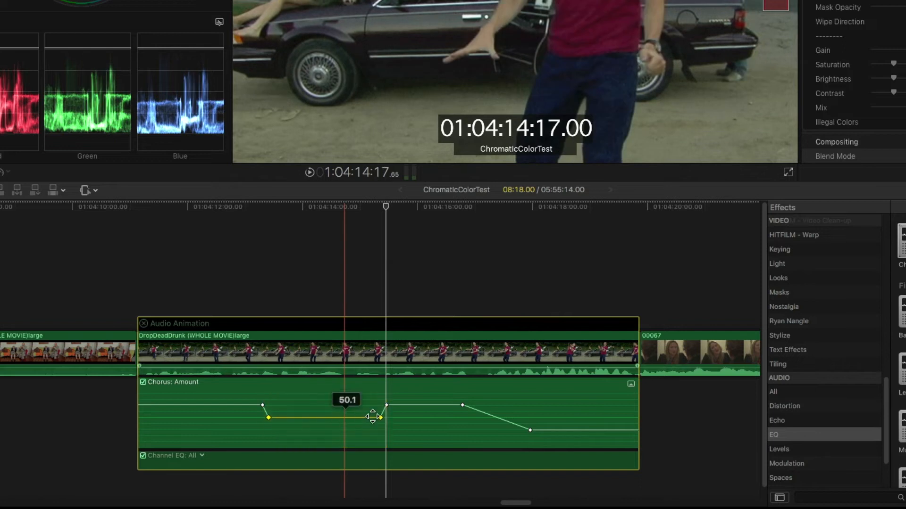
left_click_drag(371, 417, 340, 416)
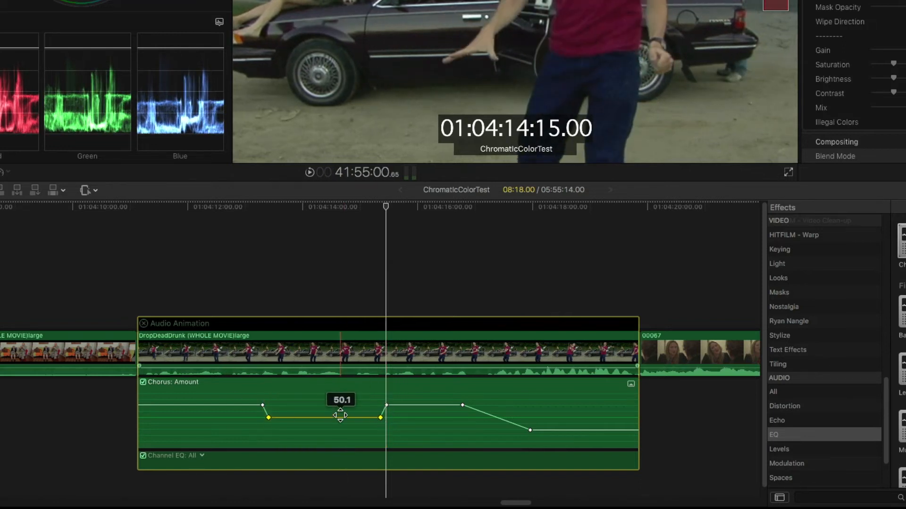
left_click(201, 371)
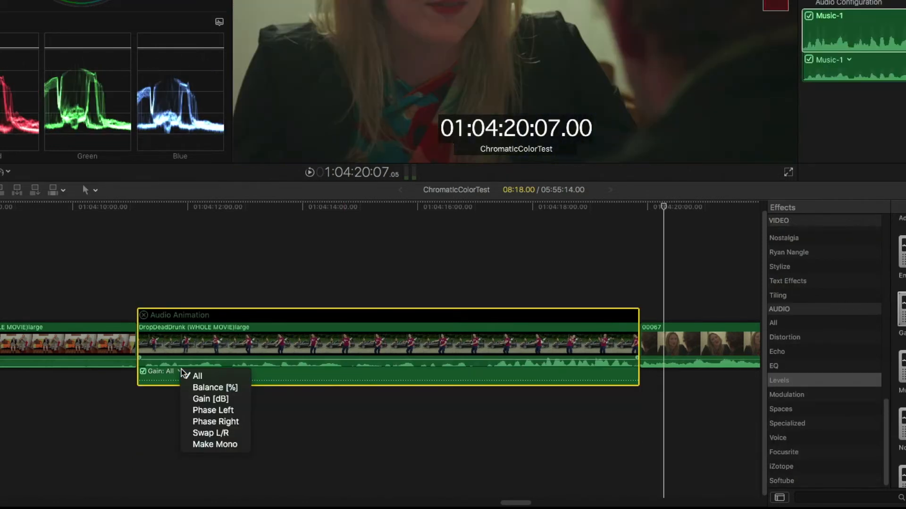
- View all Gain parameters, set gain to -35.6 dB, and nudge the keyframe later
left_click(197, 376)
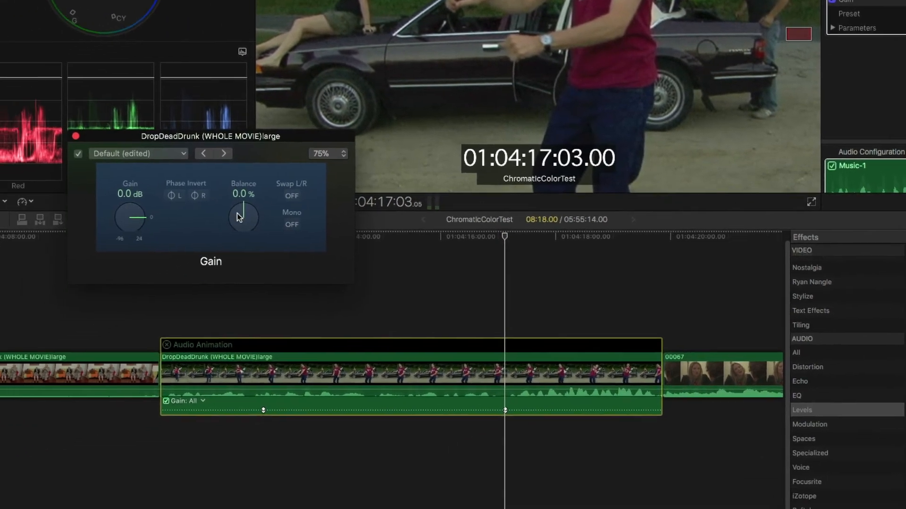
left_click_drag(128, 219, 139, 208)
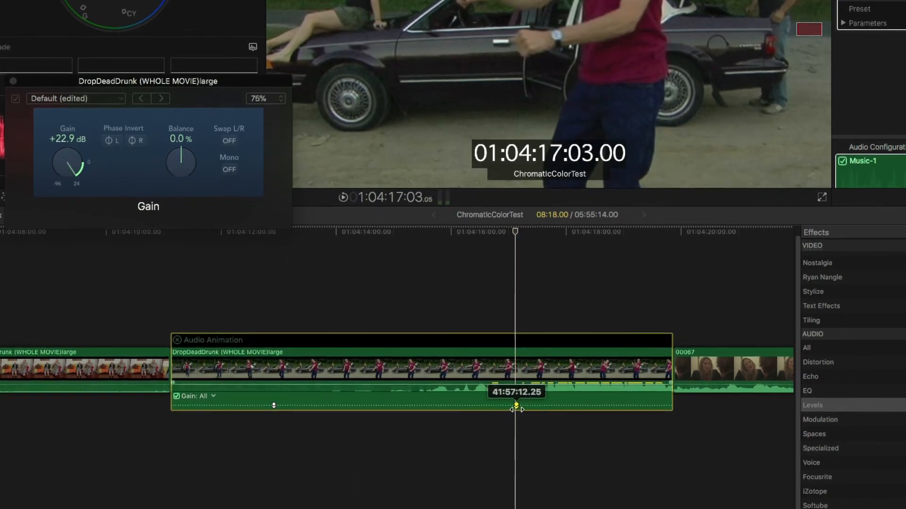
left_click_drag(516, 406, 518, 411)
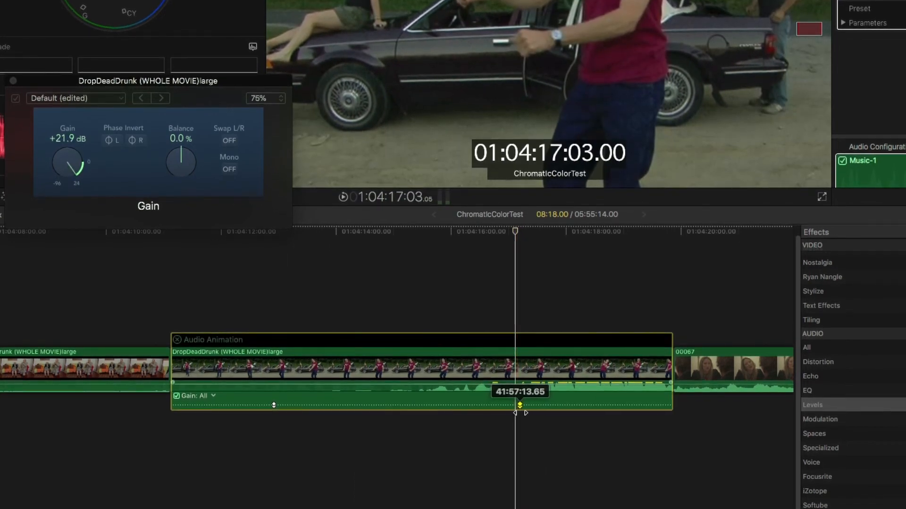
left_click_drag(519, 403, 512, 395)
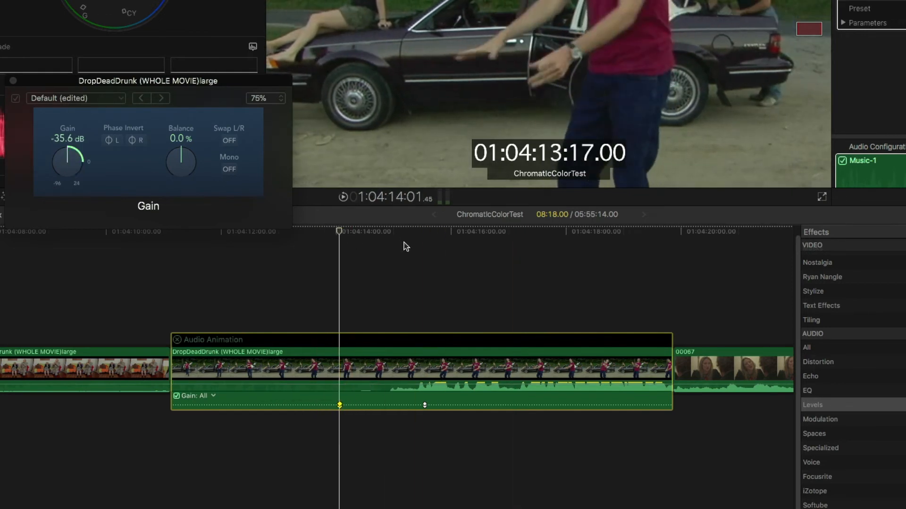
- Show Gain [dB], then Phase Right, then all Gain parameters in the lane
left_click(213, 396)
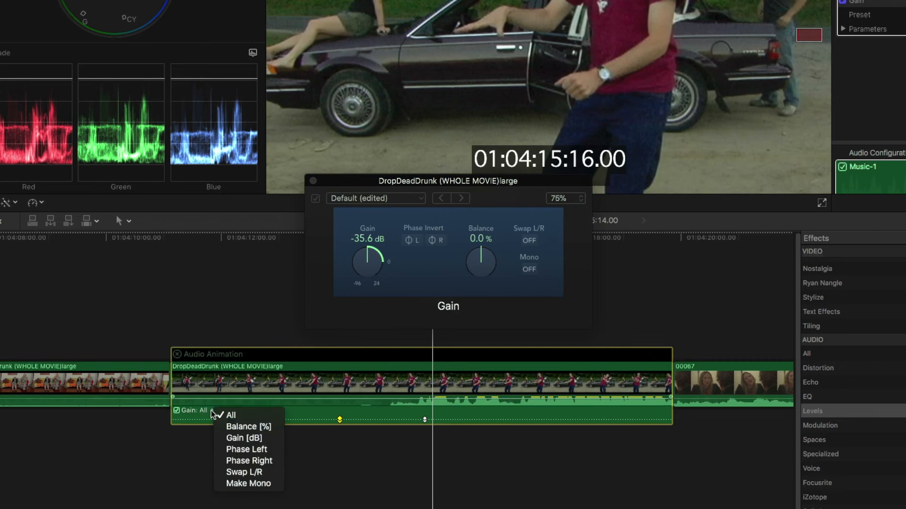
left_click(244, 438)
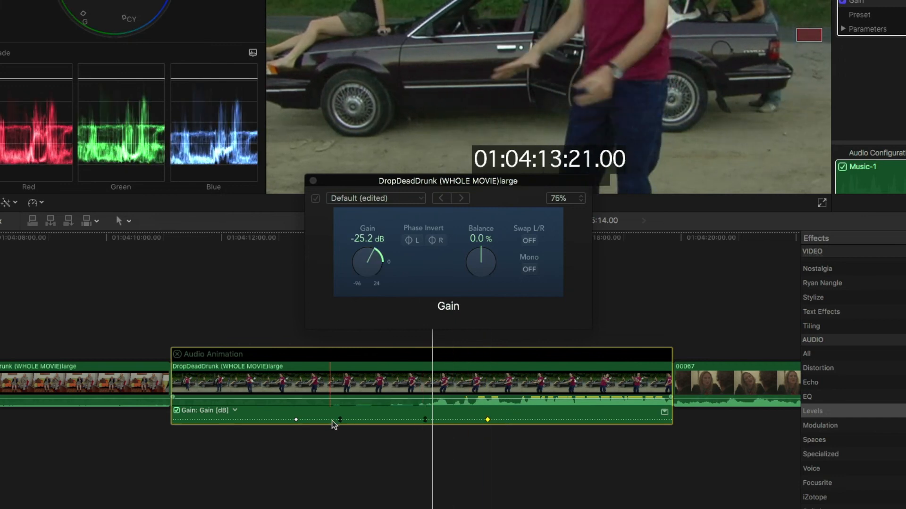
left_click(235, 410)
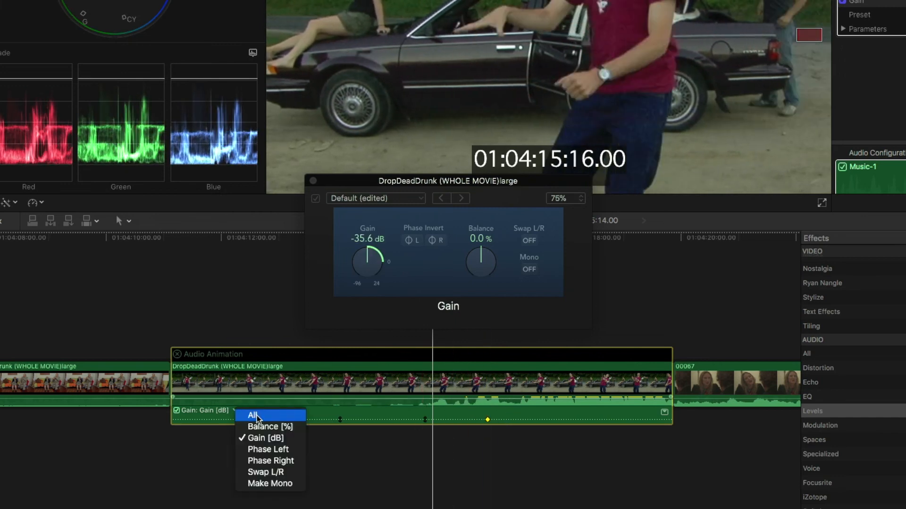
left_click(270, 460)
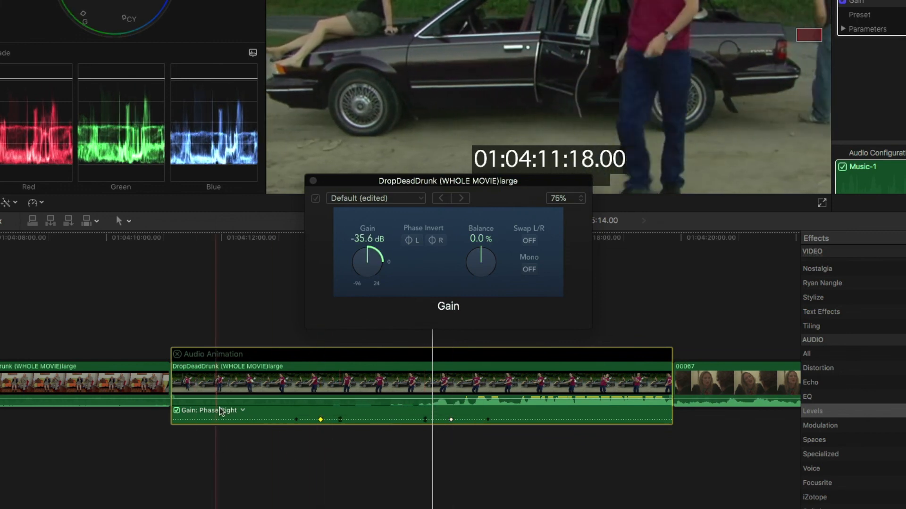
left_click(240, 410)
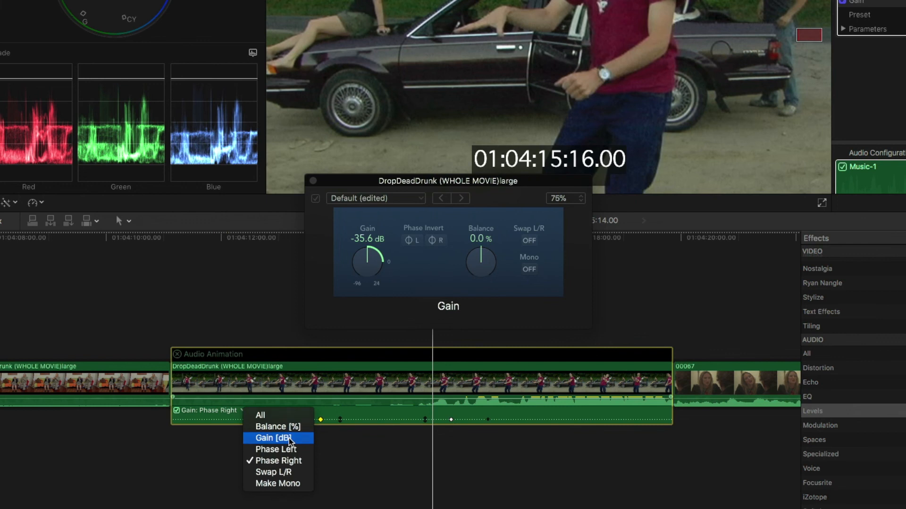
left_click(274, 437)
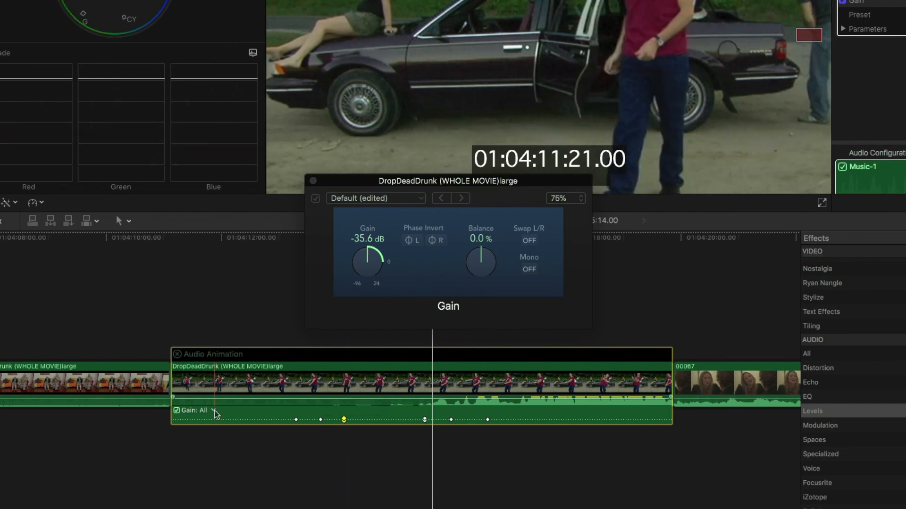
left_click(214, 410)
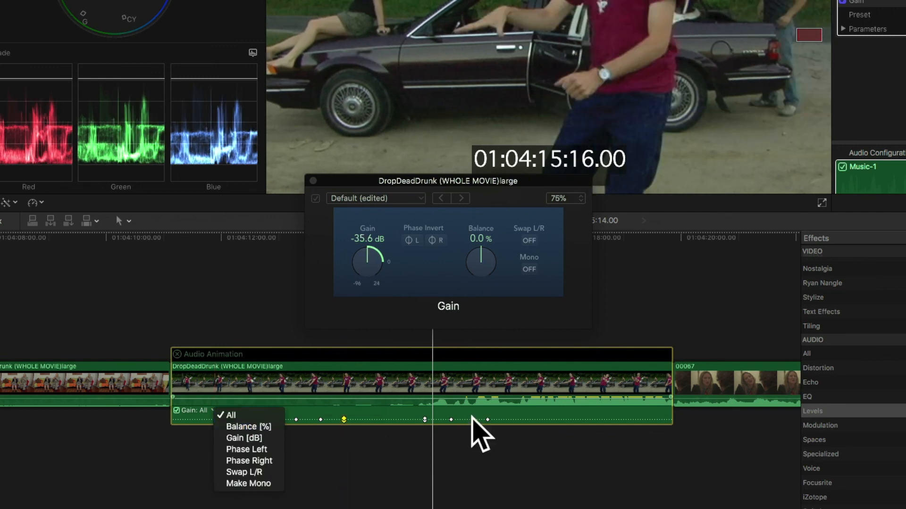